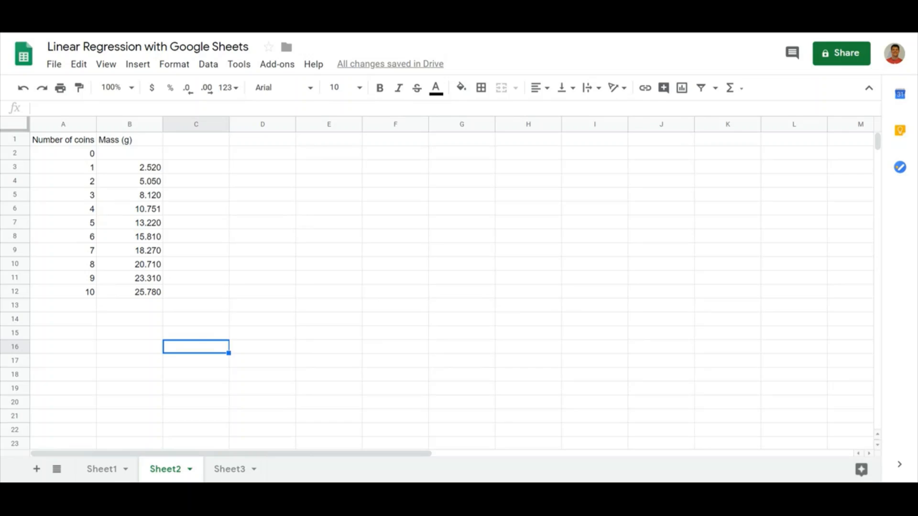
pyautogui.moveTo(727, 141)
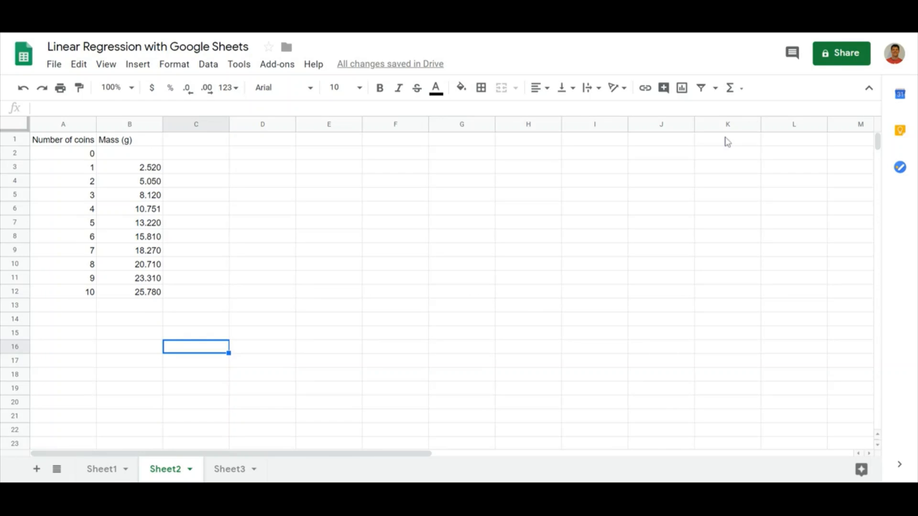
pyautogui.moveTo(111, 226)
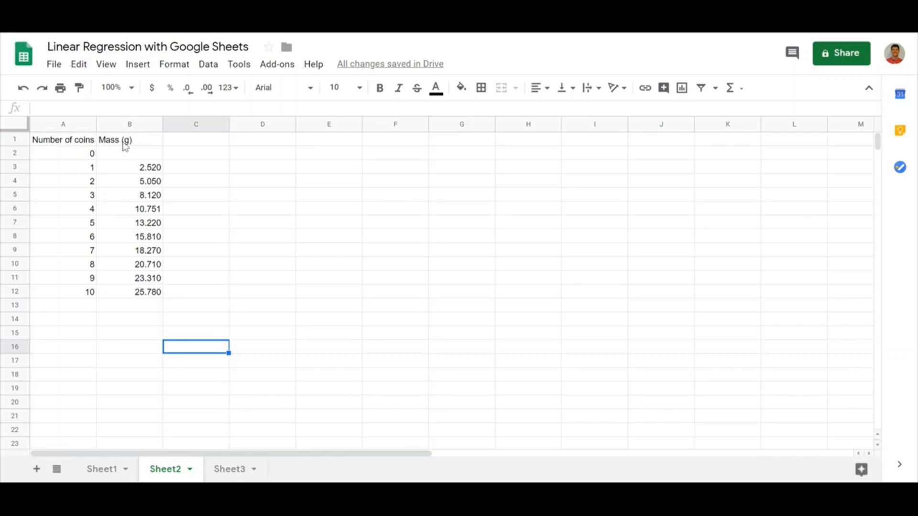
pyautogui.moveTo(48, 146)
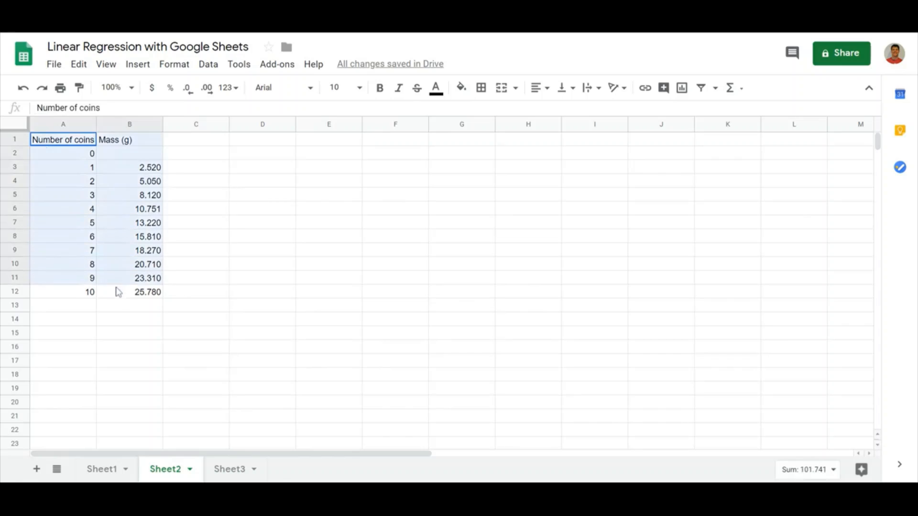
# Insert a chart from the selected coin-and-mass table A1:B12.
pyautogui.click(129, 291)
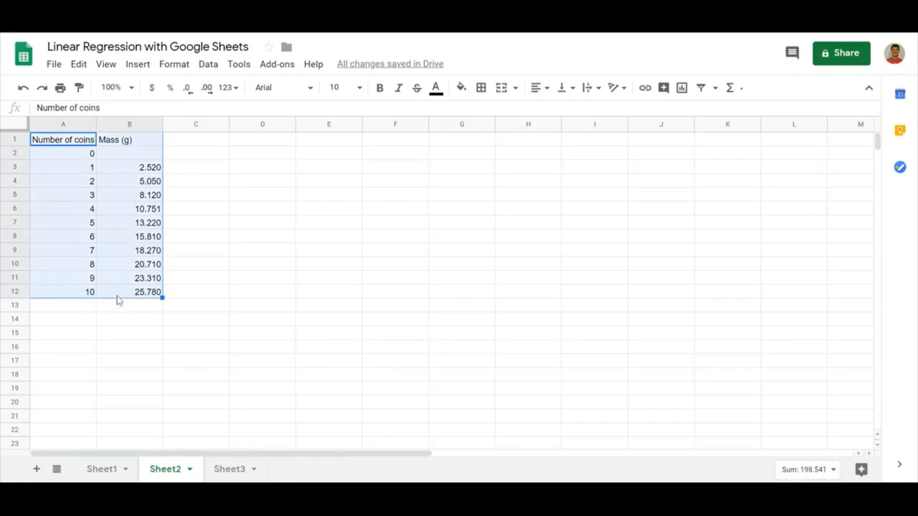
pyautogui.moveTo(137, 64)
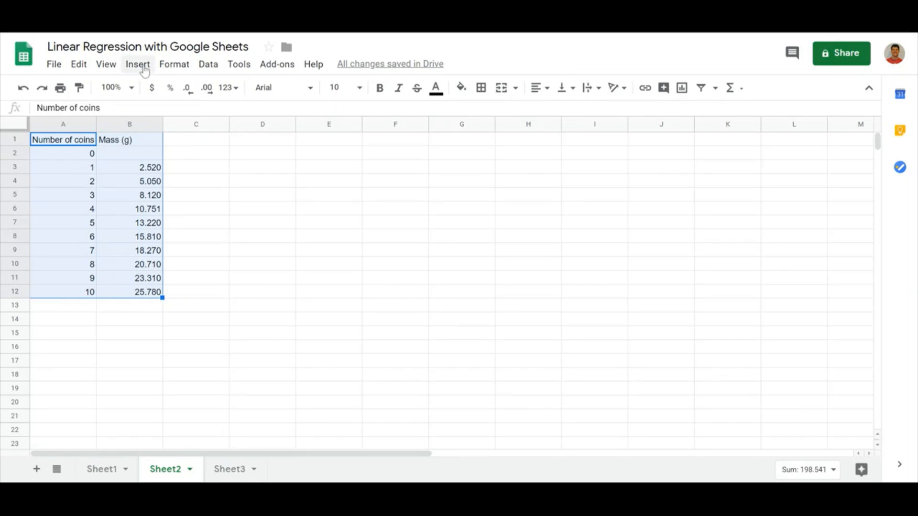
pyautogui.click(136, 64)
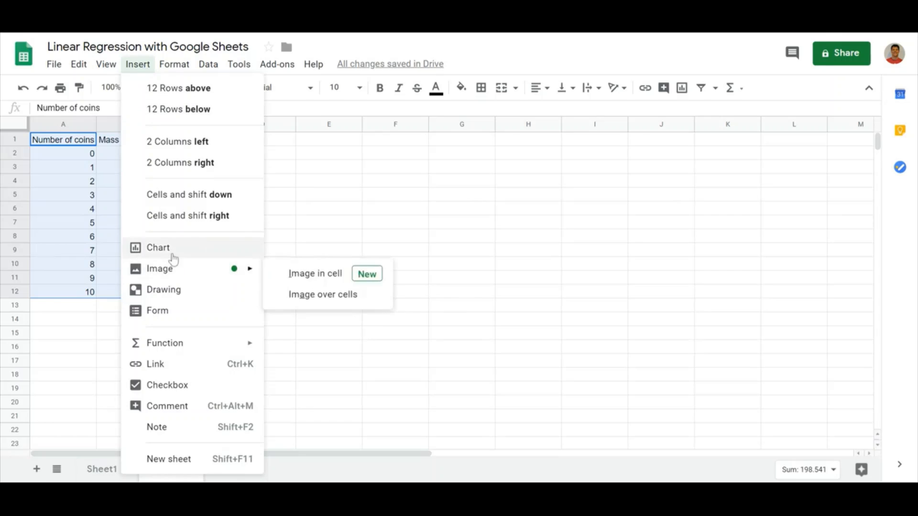
pyautogui.click(158, 247)
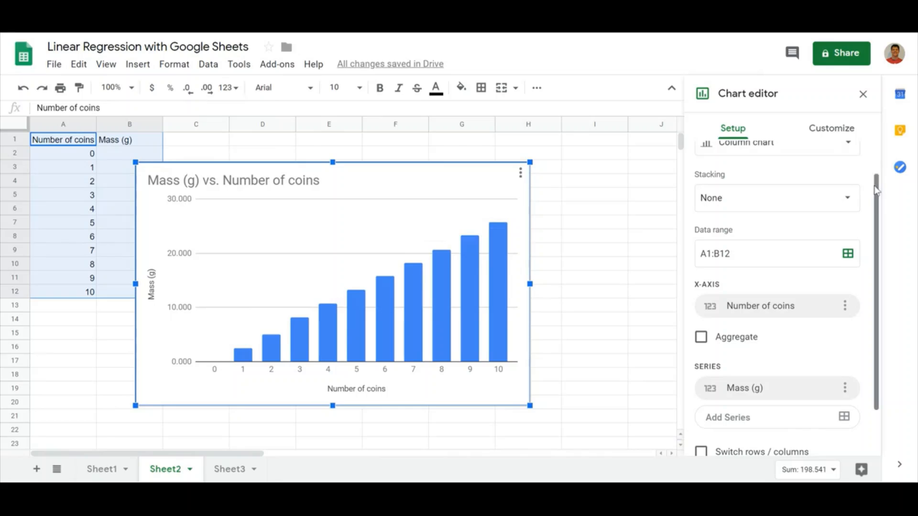
# Change the chart type to Scatter in the Chart editor Setup.
pyautogui.scroll(3)
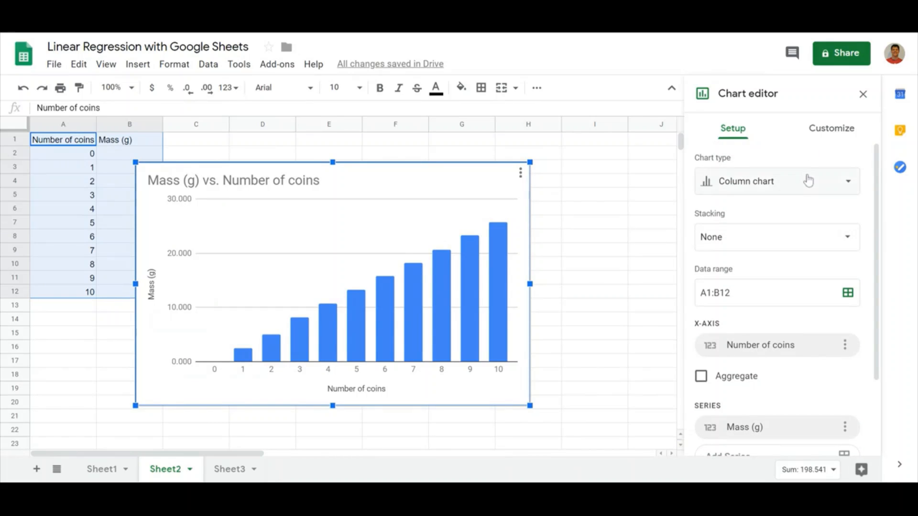
pyautogui.click(776, 181)
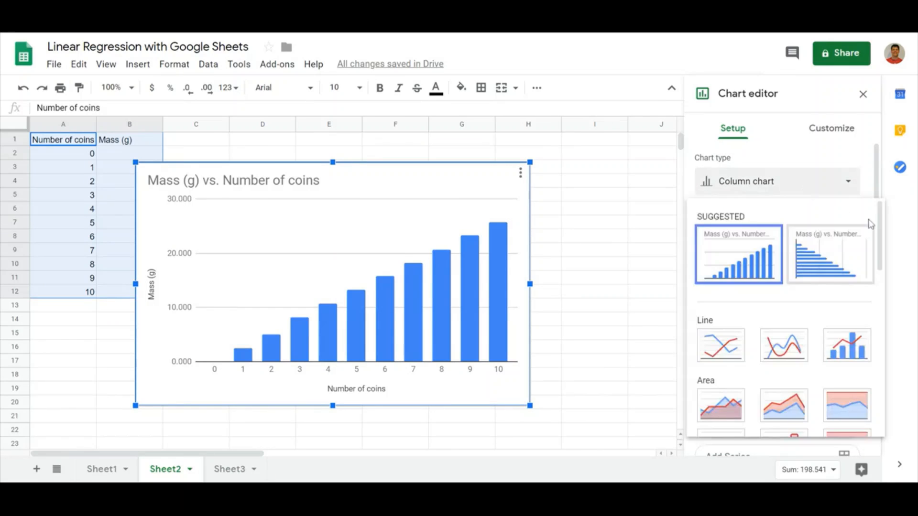
pyautogui.scroll(-3)
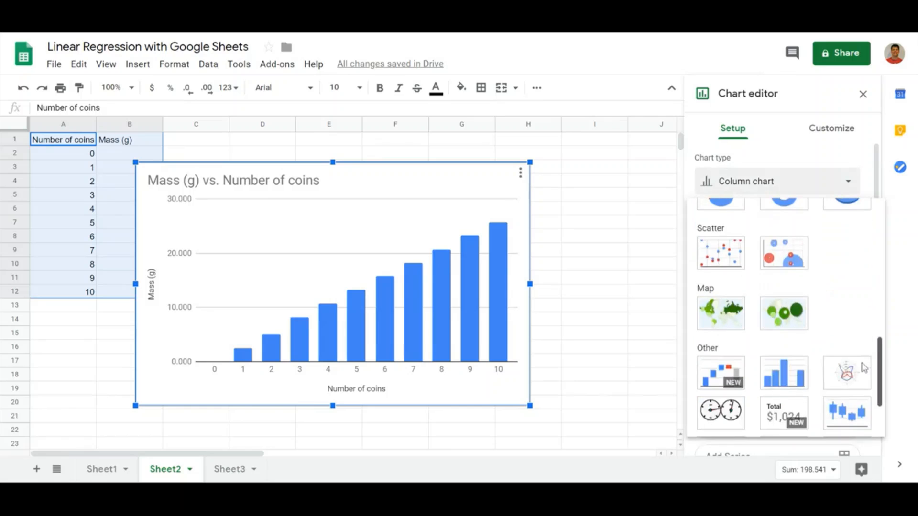
pyautogui.click(720, 252)
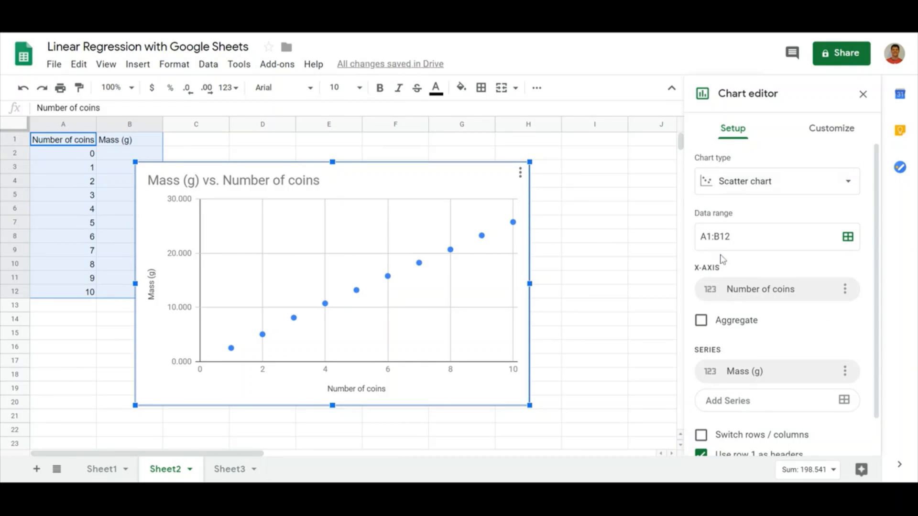
pyautogui.moveTo(359, 176)
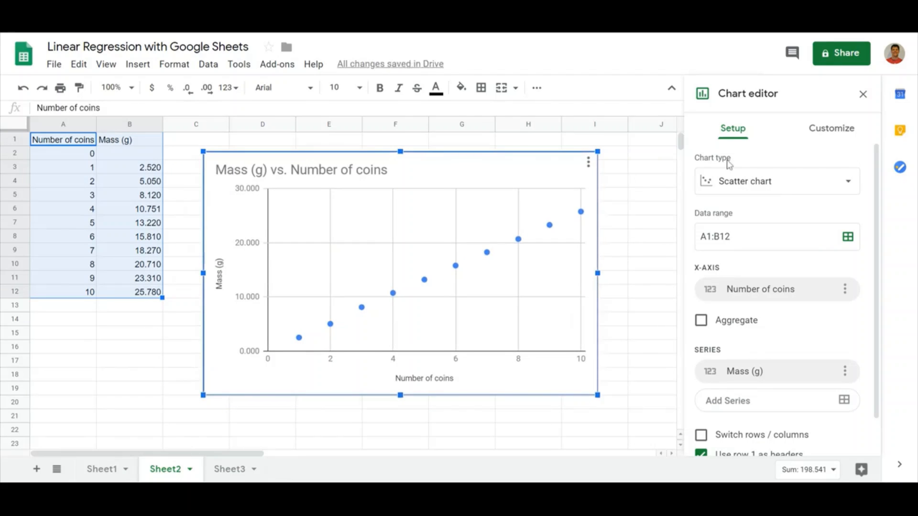
# Browse the Customize chart and axis title settings, leaving the titles unchanged.
pyautogui.click(831, 129)
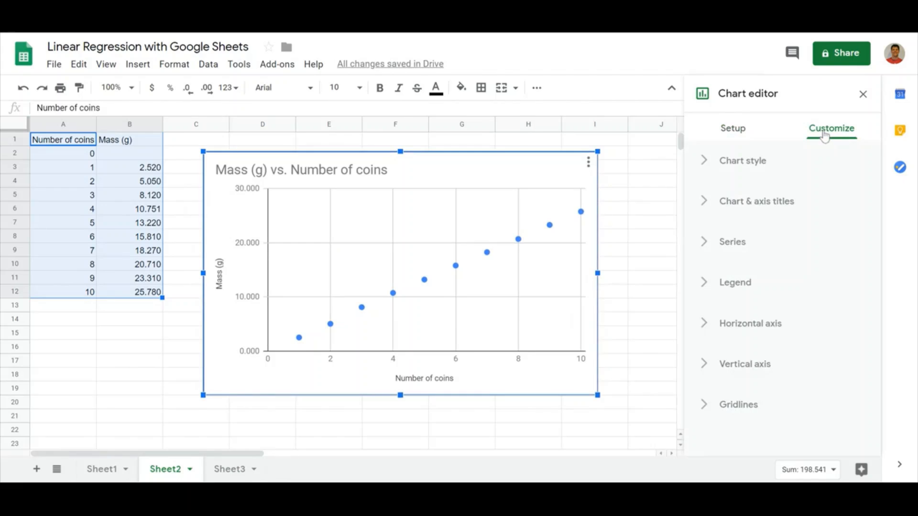
pyautogui.click(862, 94)
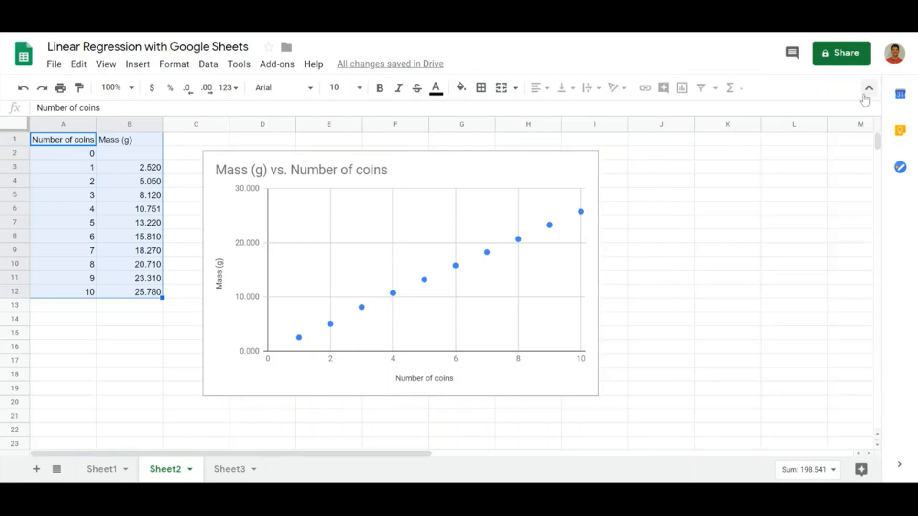
pyautogui.moveTo(565, 170)
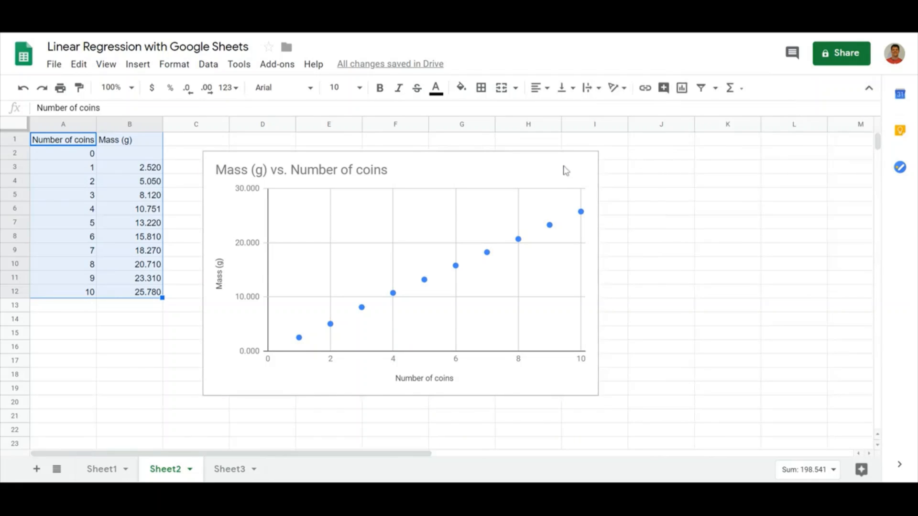
pyautogui.doubleClick(301, 170)
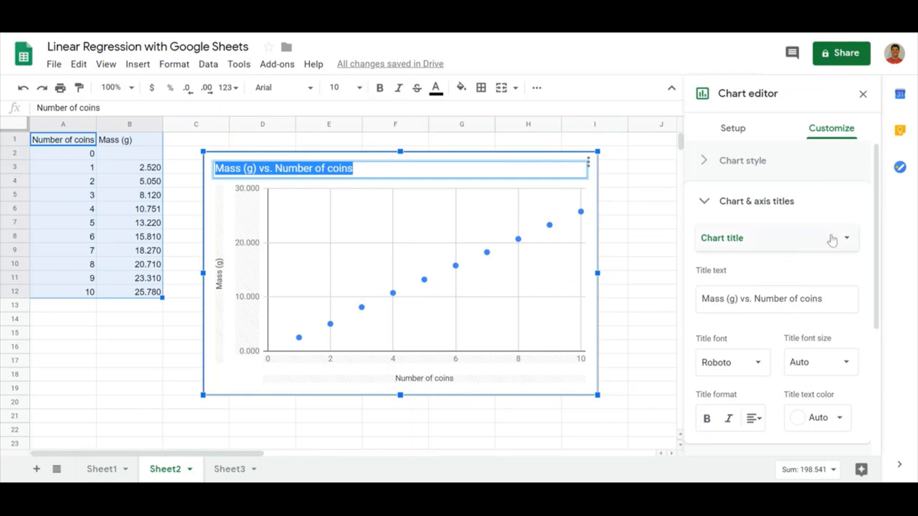
pyautogui.moveTo(565, 203)
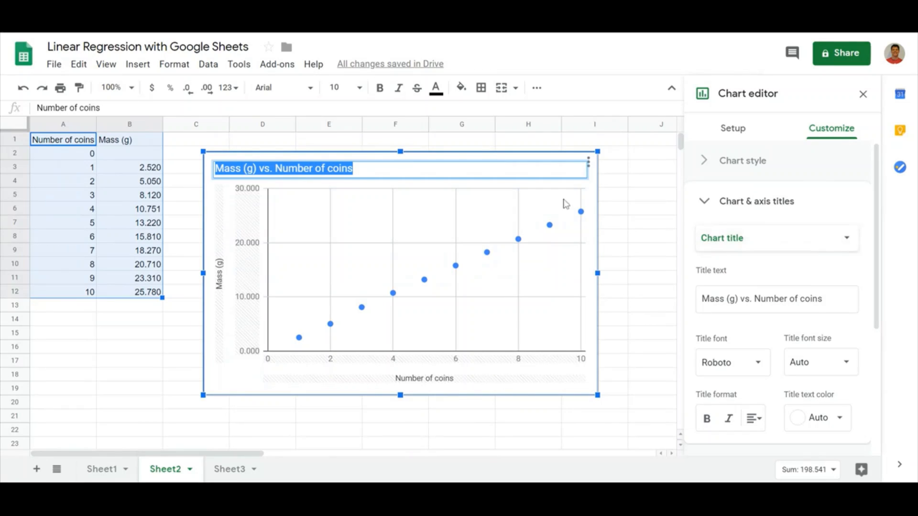
pyautogui.moveTo(521, 254)
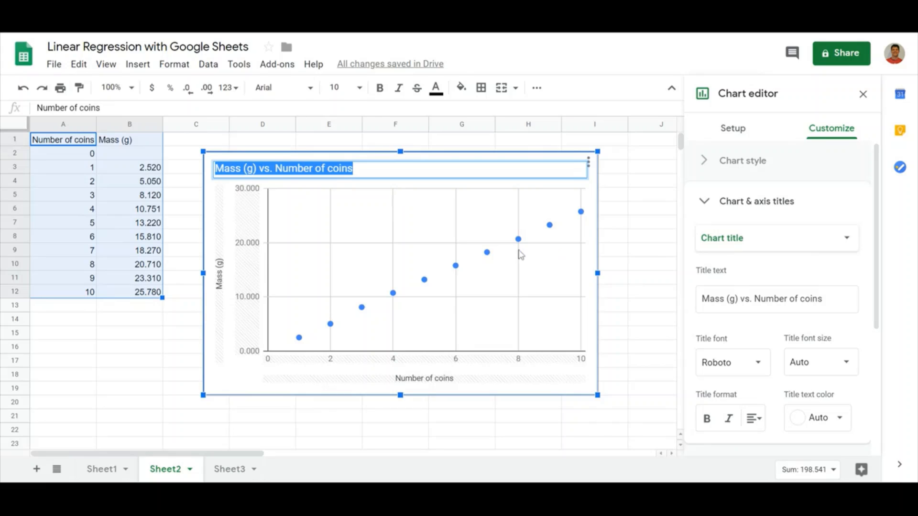
pyautogui.moveTo(744, 250)
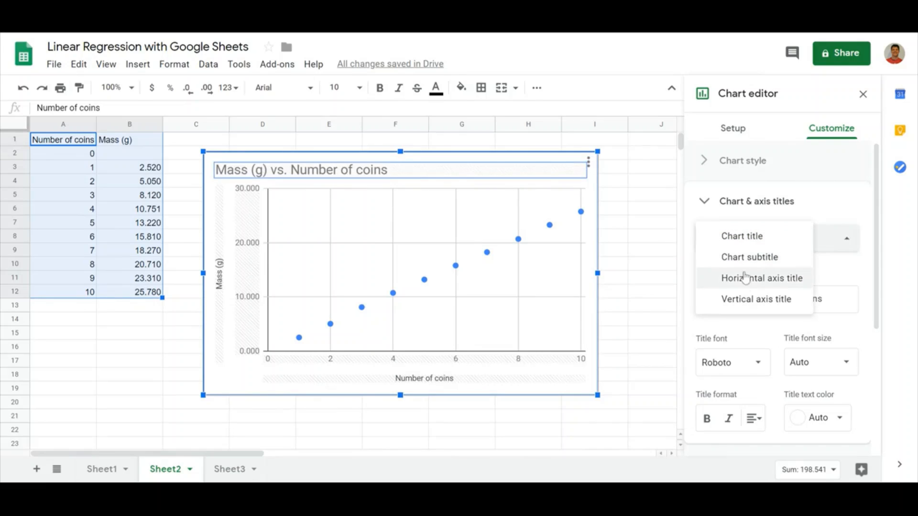
pyautogui.moveTo(743, 304)
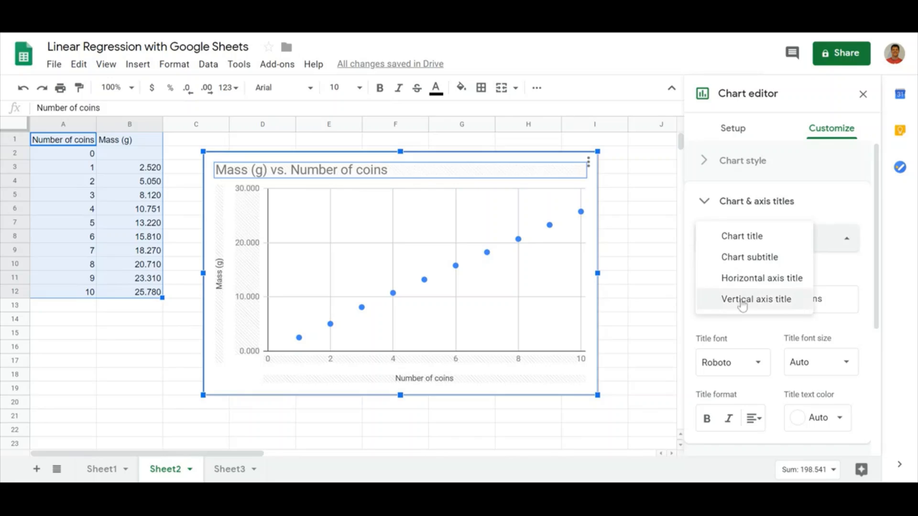
pyautogui.moveTo(762, 278)
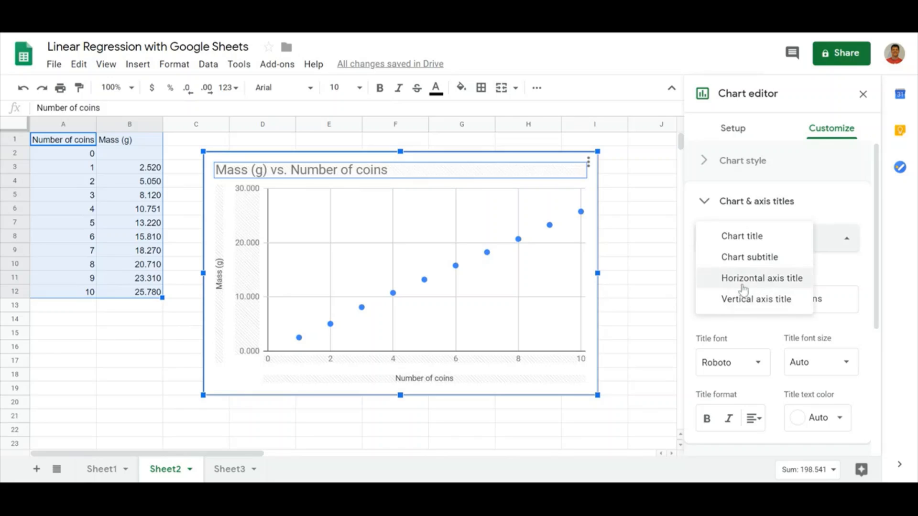
pyautogui.click(742, 236)
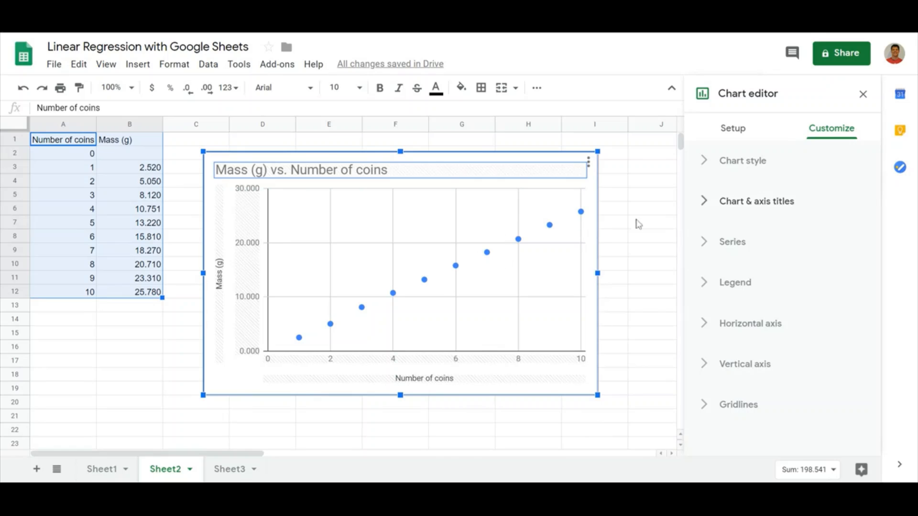
pyautogui.moveTo(517, 295)
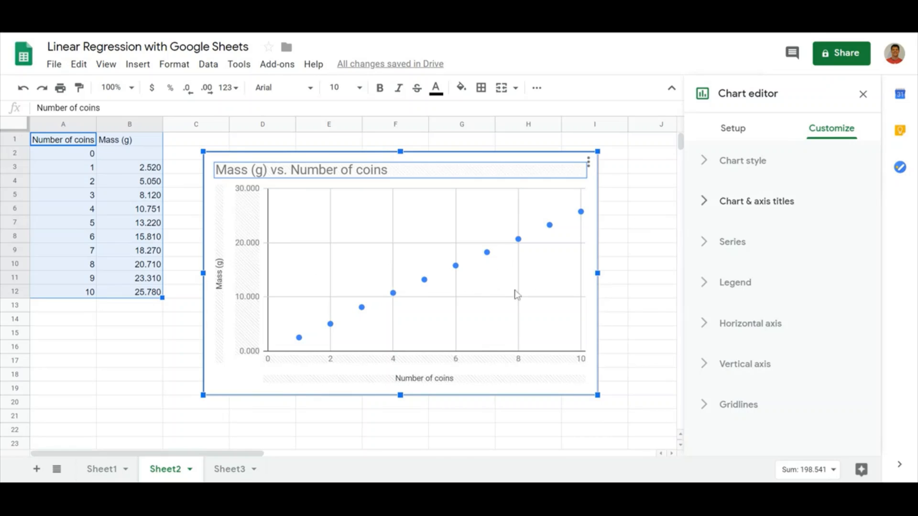
pyautogui.moveTo(808, 312)
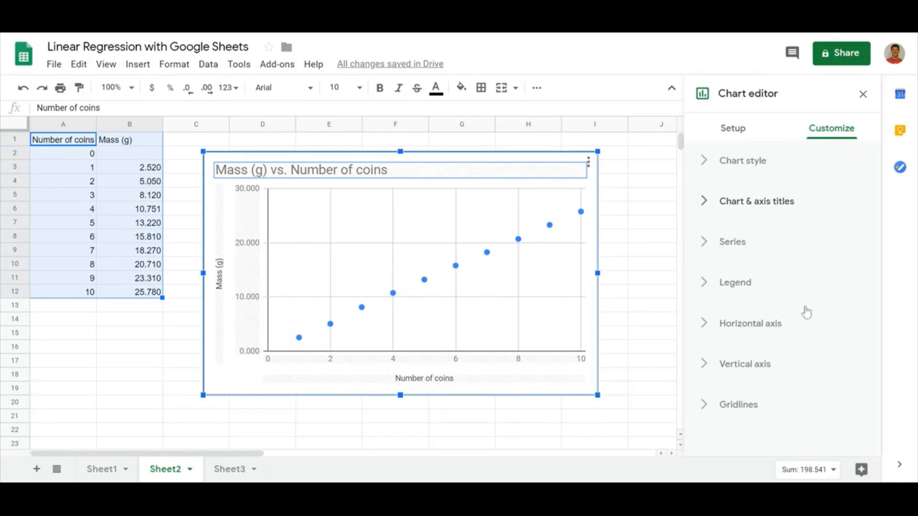
# Under Series, tick Trendline to add a linear trendline through the mass points.
pyautogui.click(731, 241)
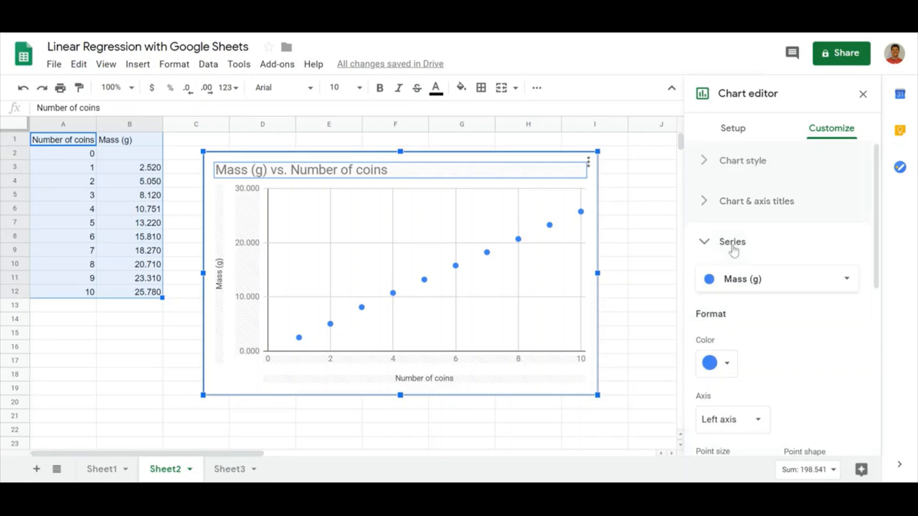
pyautogui.scroll(-3)
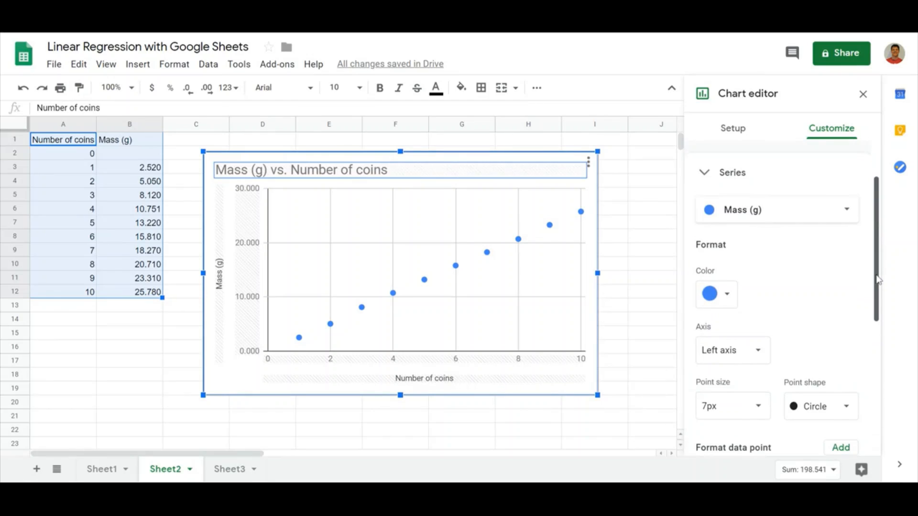
pyautogui.scroll(-3)
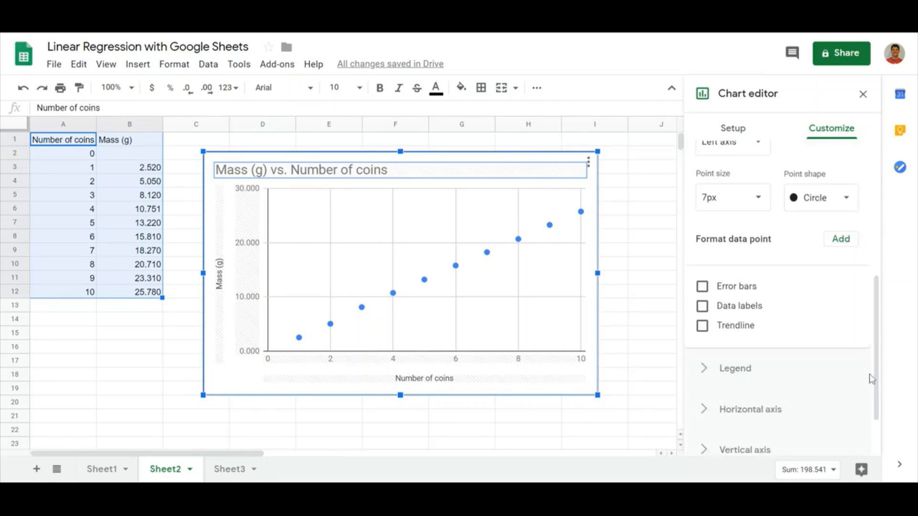
pyautogui.click(702, 325)
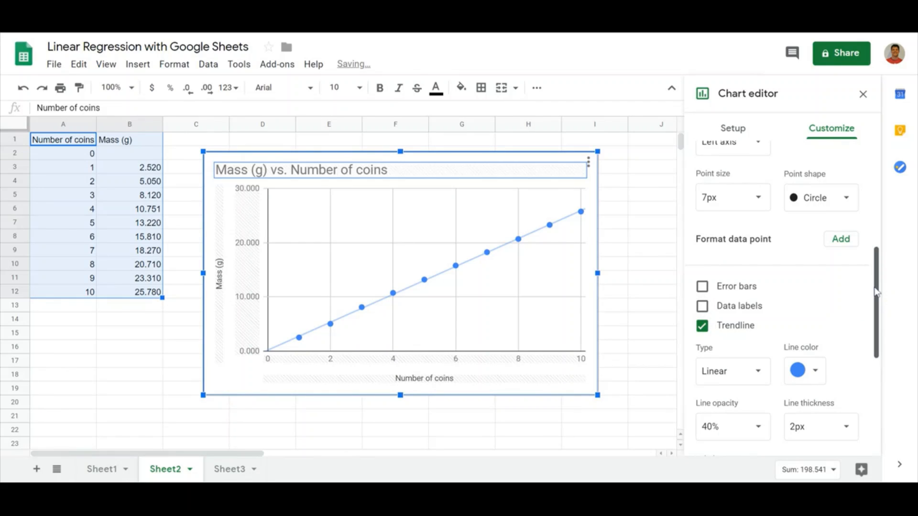
pyautogui.scroll(-3)
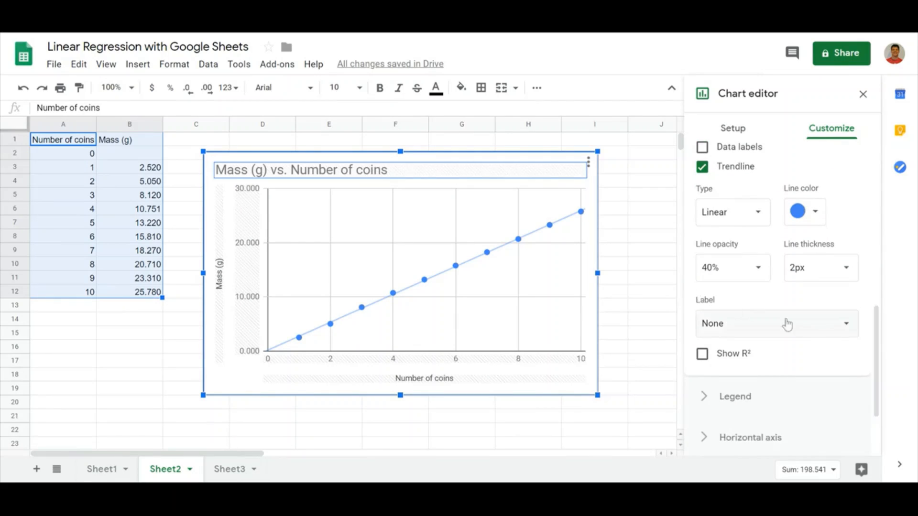
# Label the trendline with its equation and R², and set the legend position to Right.
pyautogui.click(776, 323)
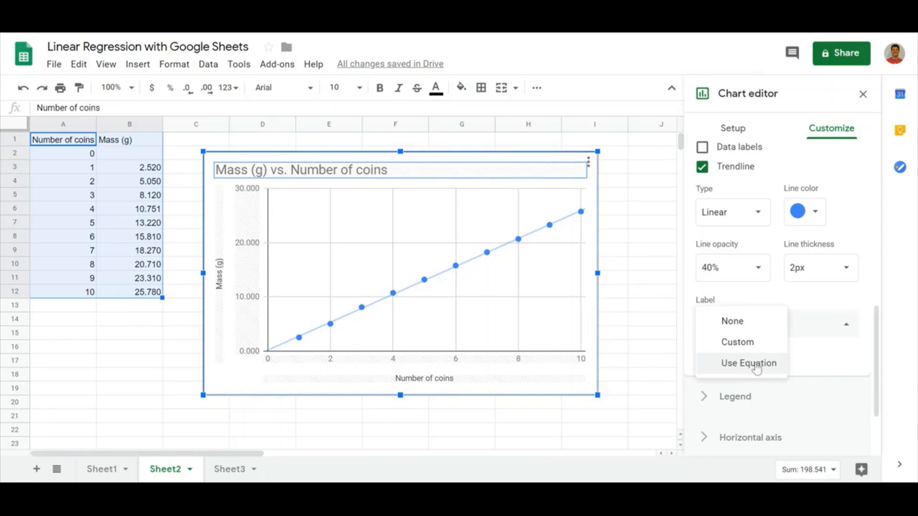
pyautogui.click(748, 363)
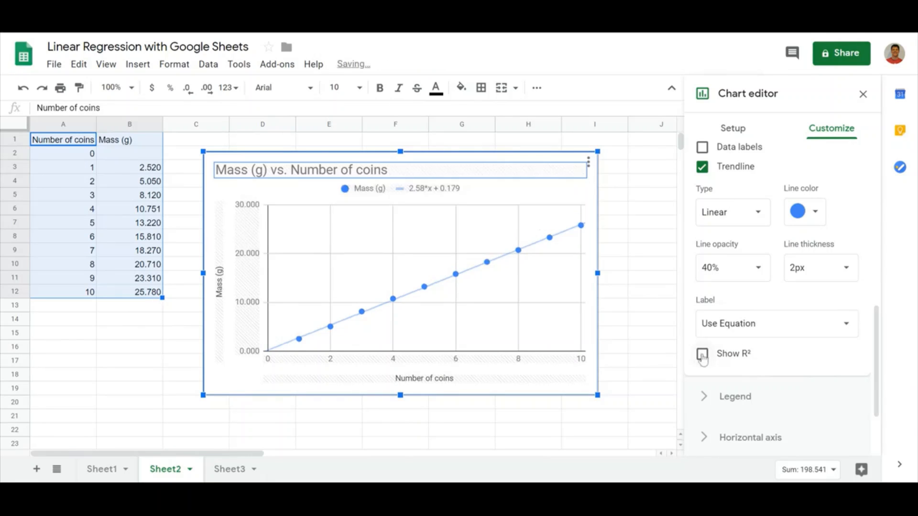
pyautogui.click(702, 353)
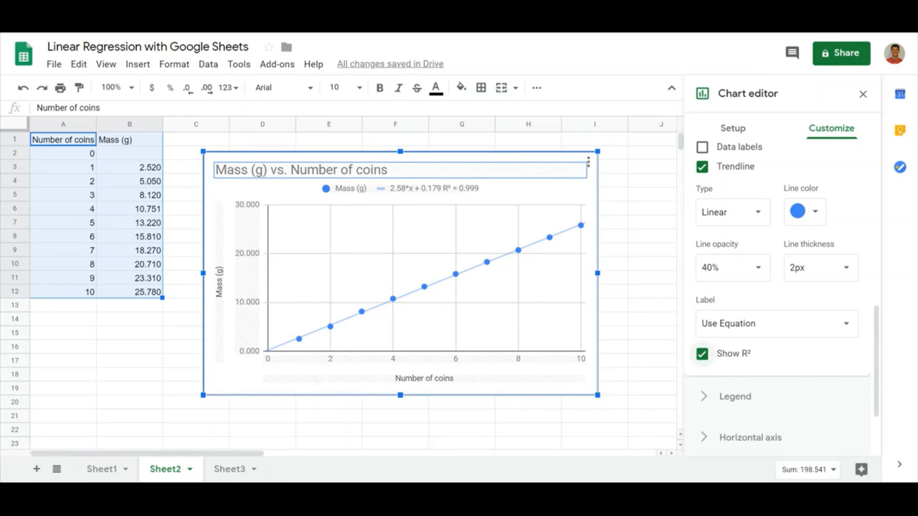
pyautogui.moveTo(466, 280)
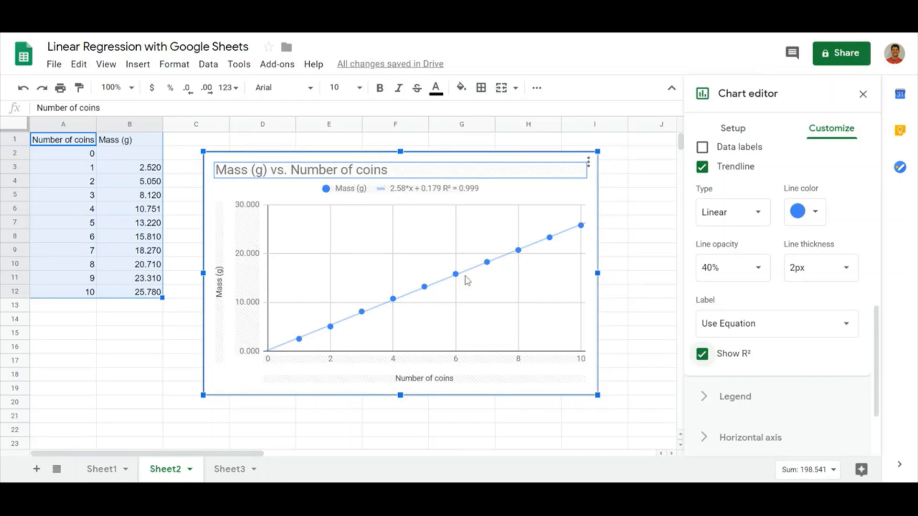
pyautogui.moveTo(597, 267)
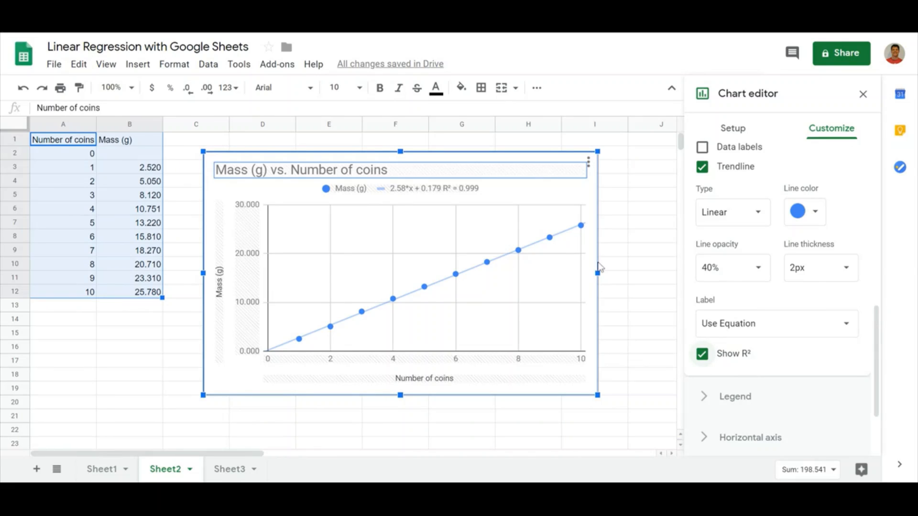
pyautogui.moveTo(615, 261)
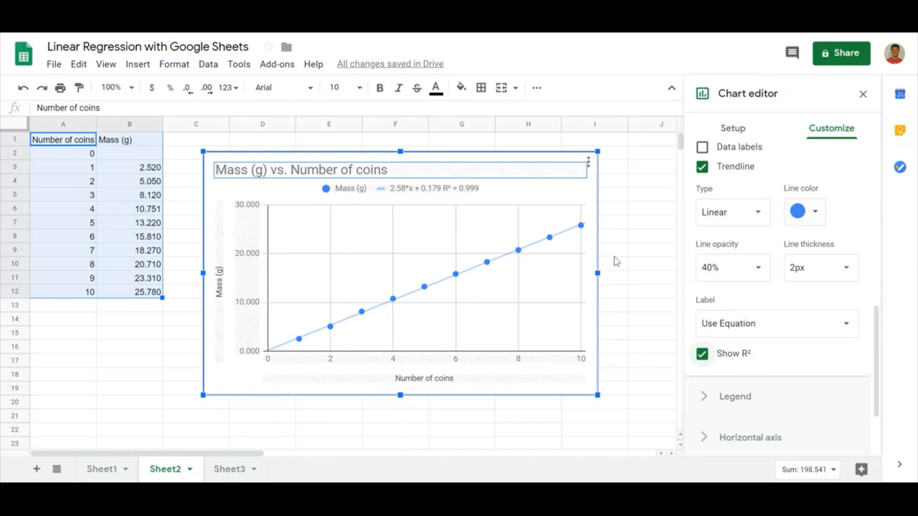
pyautogui.moveTo(483, 198)
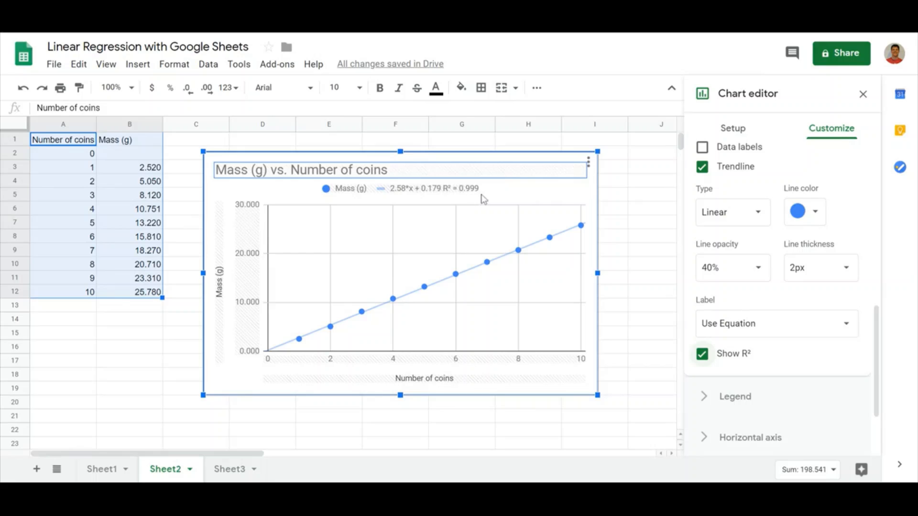
pyautogui.moveTo(783, 382)
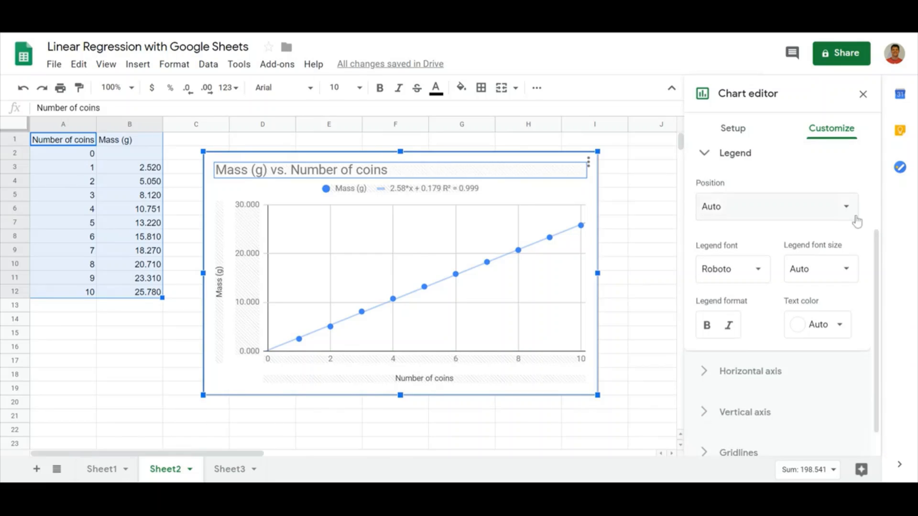
pyautogui.click(776, 206)
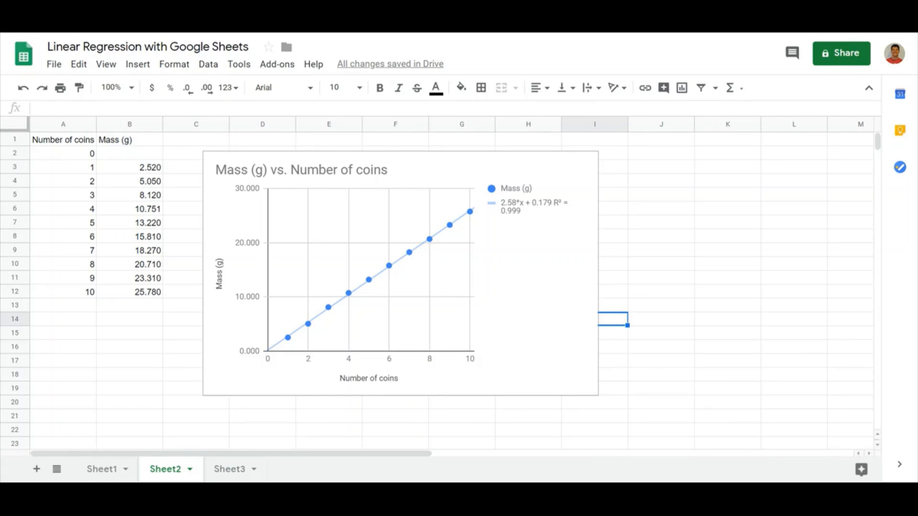
pyautogui.moveTo(560, 366)
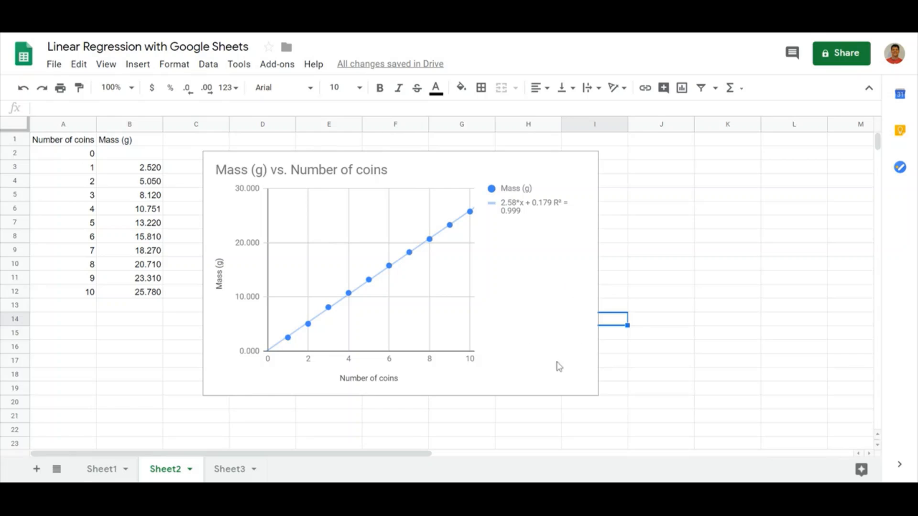
pyautogui.moveTo(581, 179)
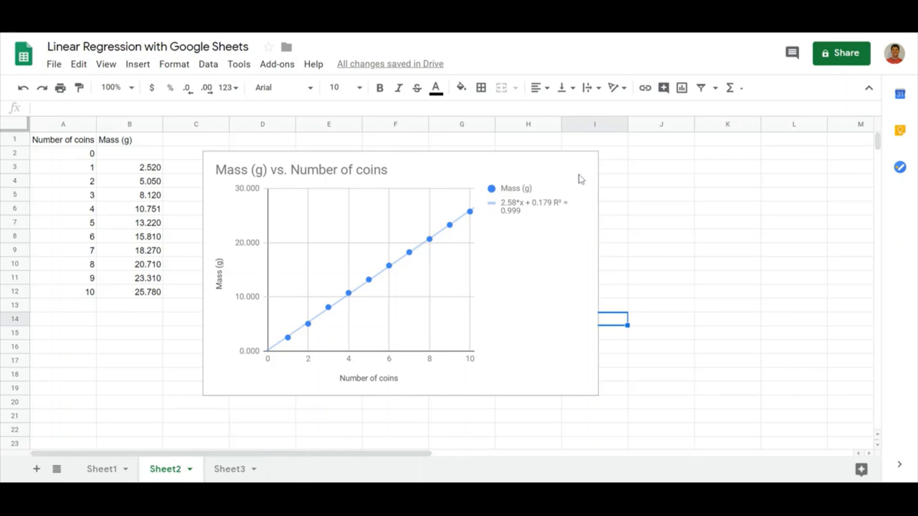
pyautogui.doubleClick(299, 171)
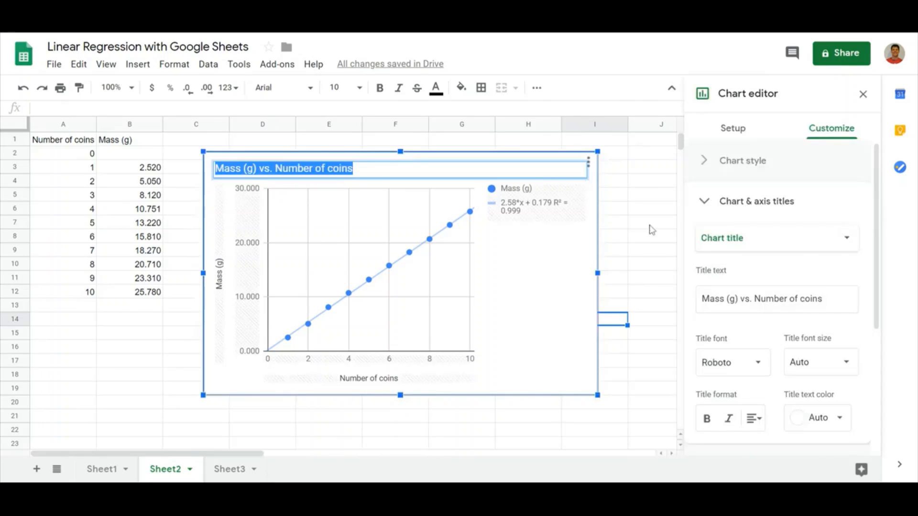
pyautogui.click(757, 201)
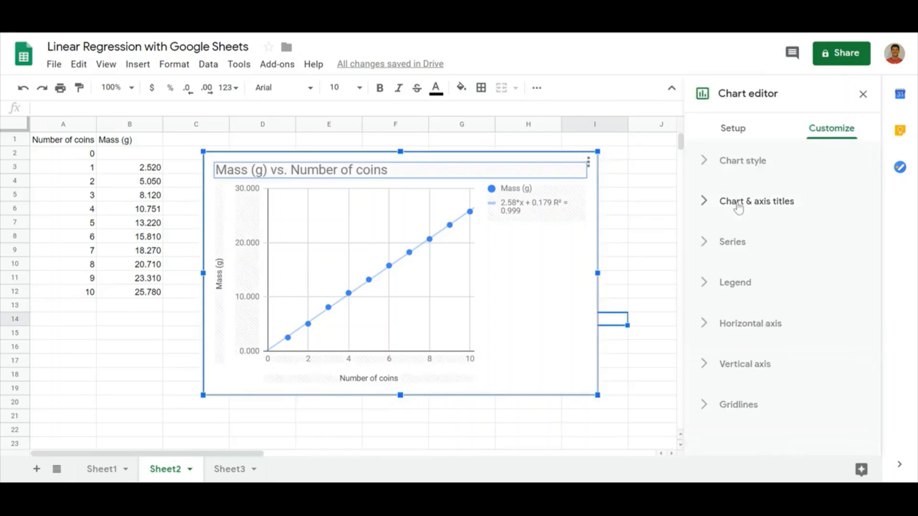
pyautogui.click(750, 323)
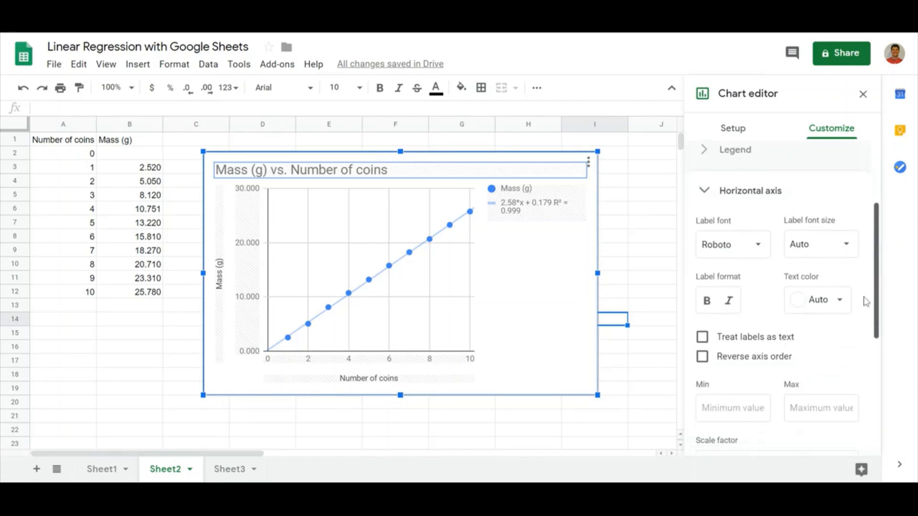
pyautogui.scroll(-3)
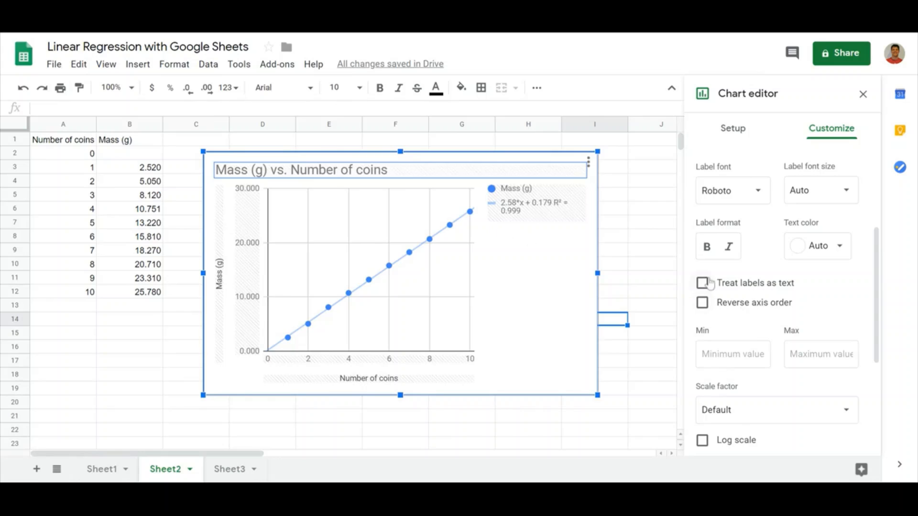
pyautogui.click(702, 283)
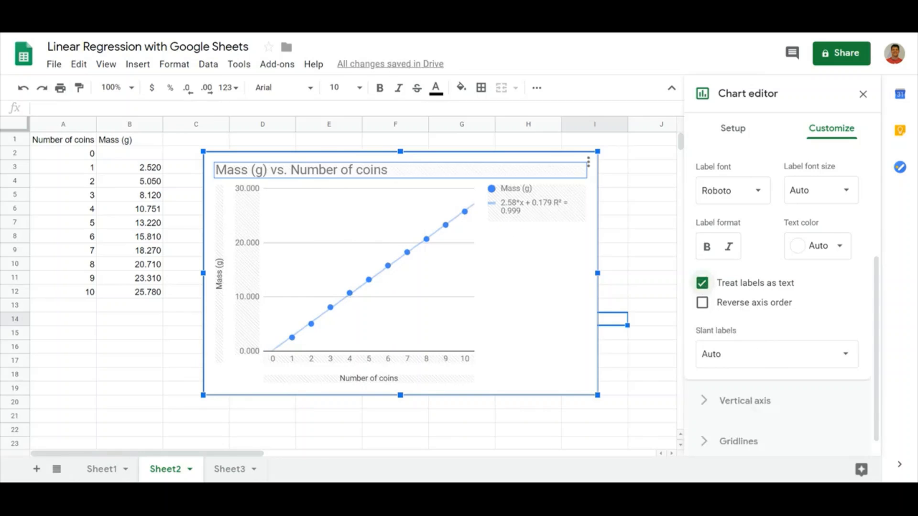
pyautogui.moveTo(496, 213)
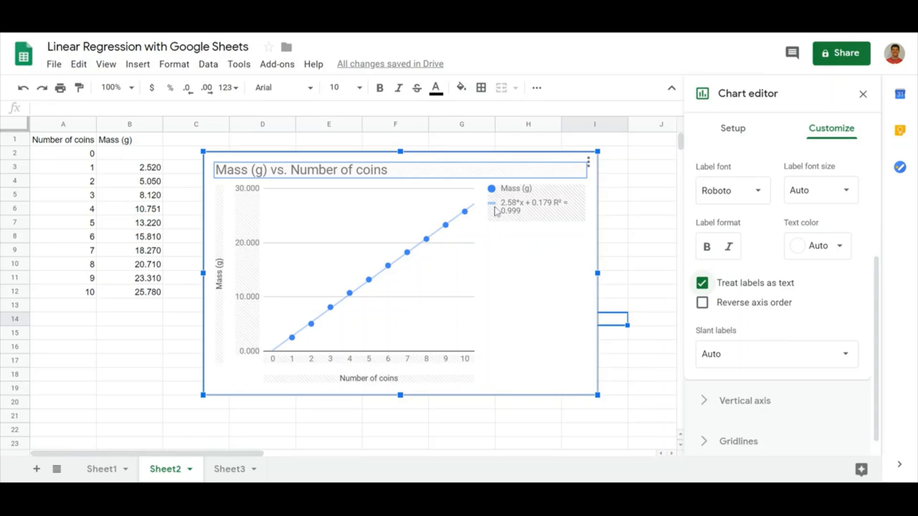
pyautogui.moveTo(557, 221)
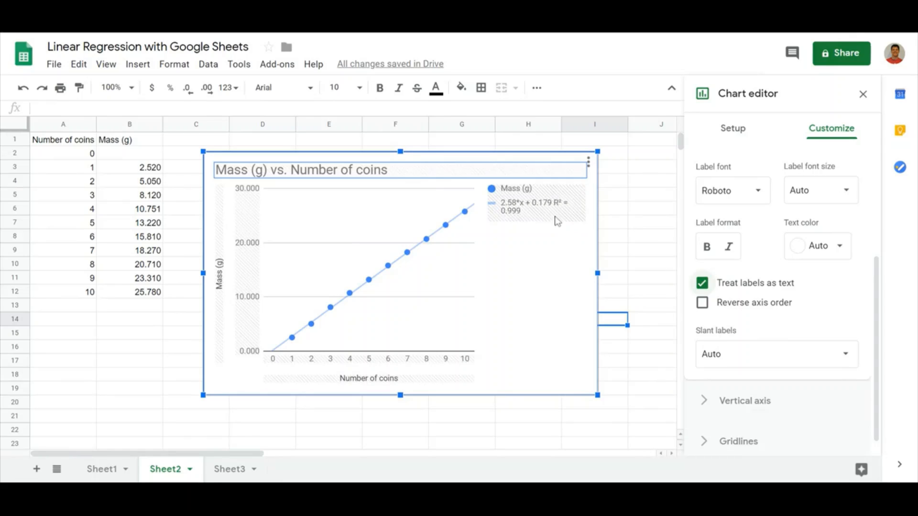
pyautogui.moveTo(544, 236)
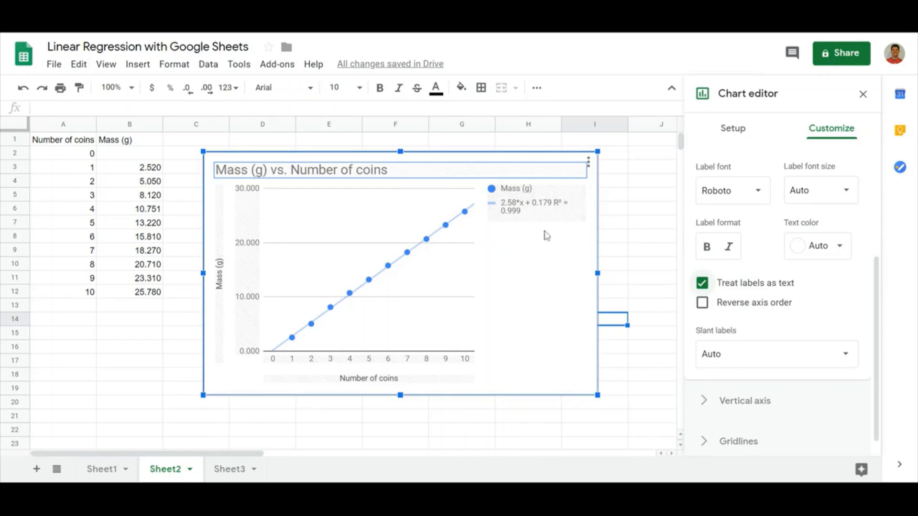
pyautogui.moveTo(653, 264)
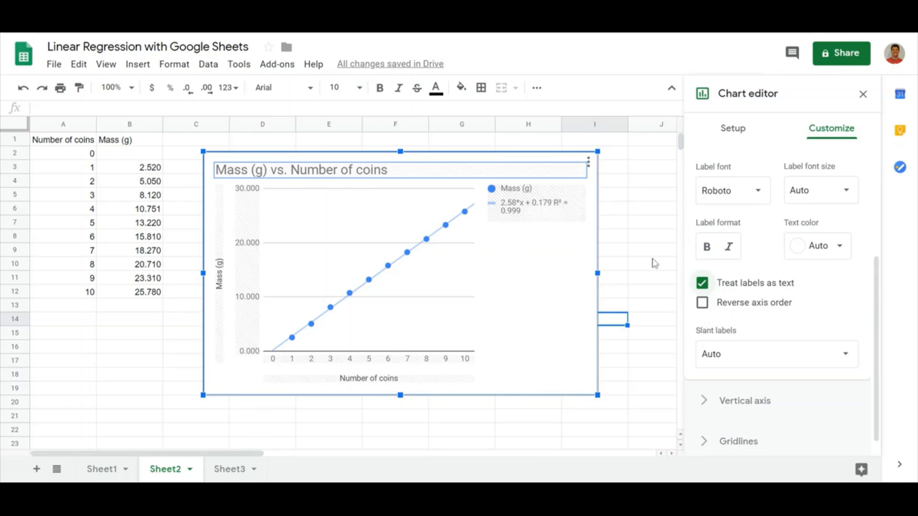
pyautogui.moveTo(477, 273)
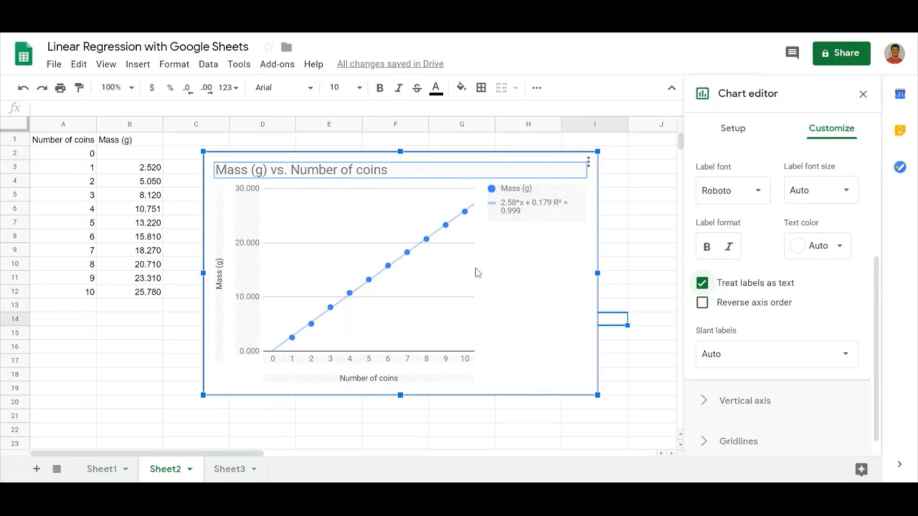
pyautogui.moveTo(408, 300)
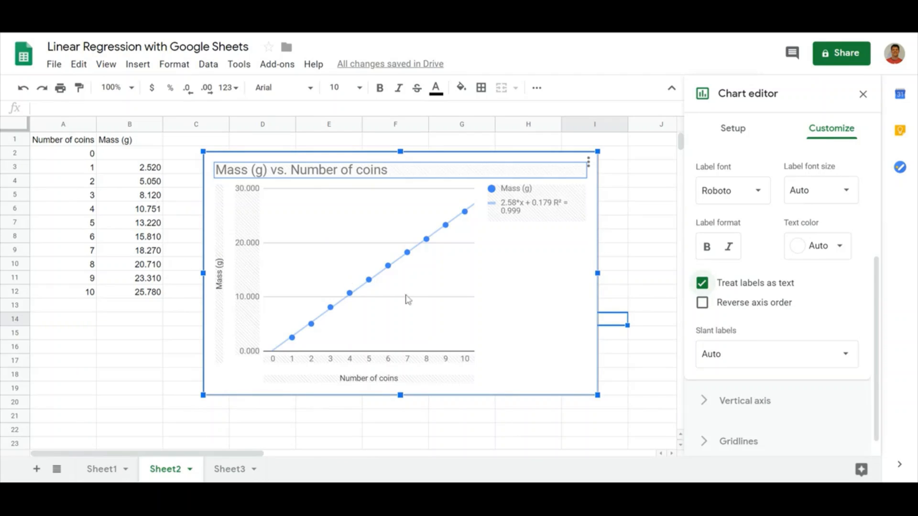
pyautogui.moveTo(80, 158)
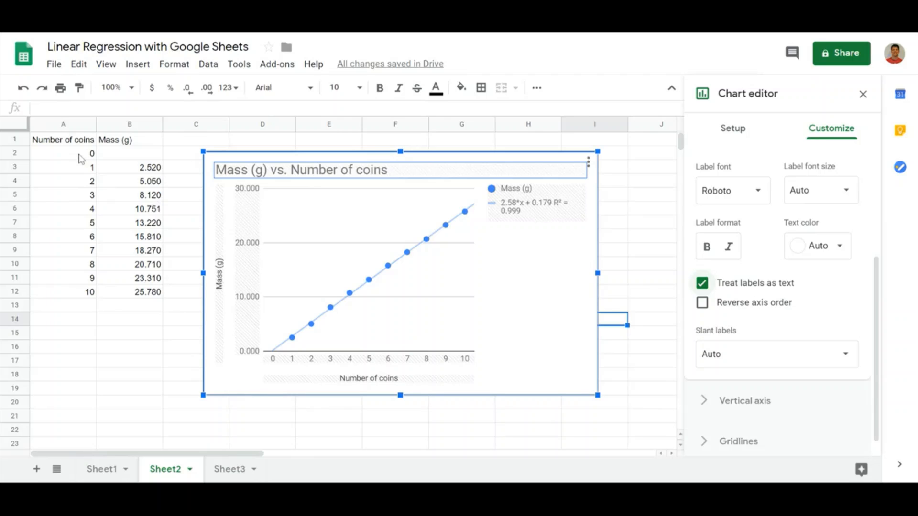
# Clear the 0 in A2 to watch the equation change, then re-enter 0.
pyautogui.click(63, 153)
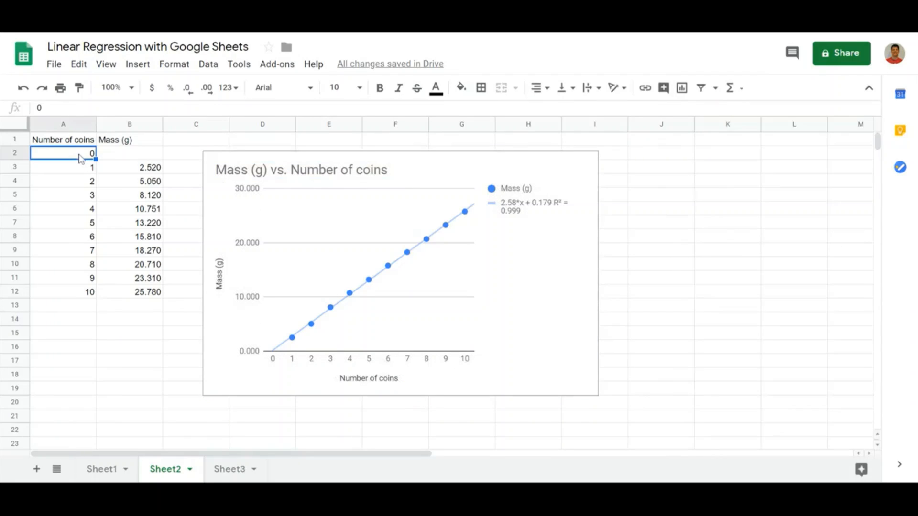
pyautogui.press('Delete')
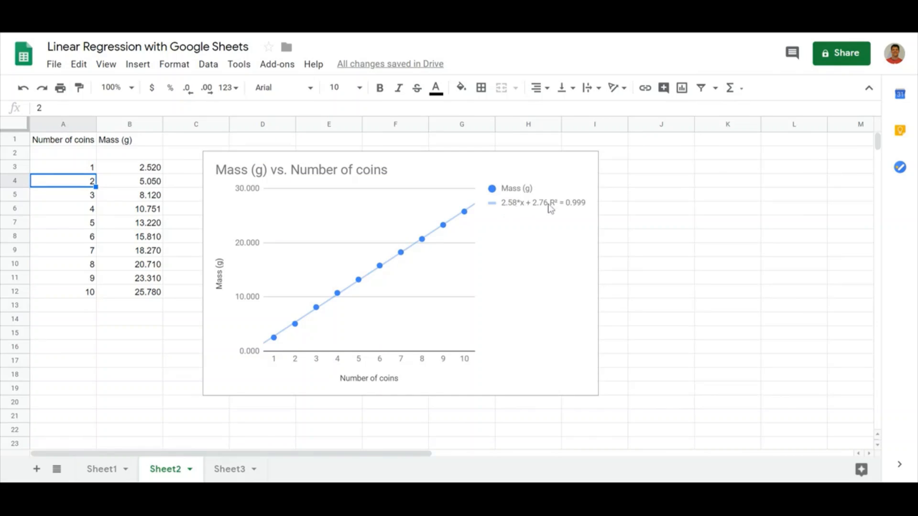
pyautogui.moveTo(544, 215)
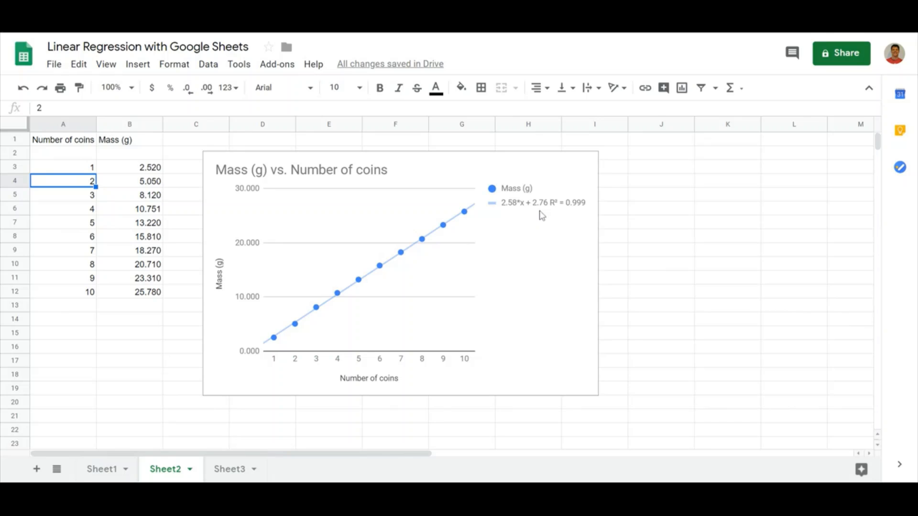
pyautogui.moveTo(543, 212)
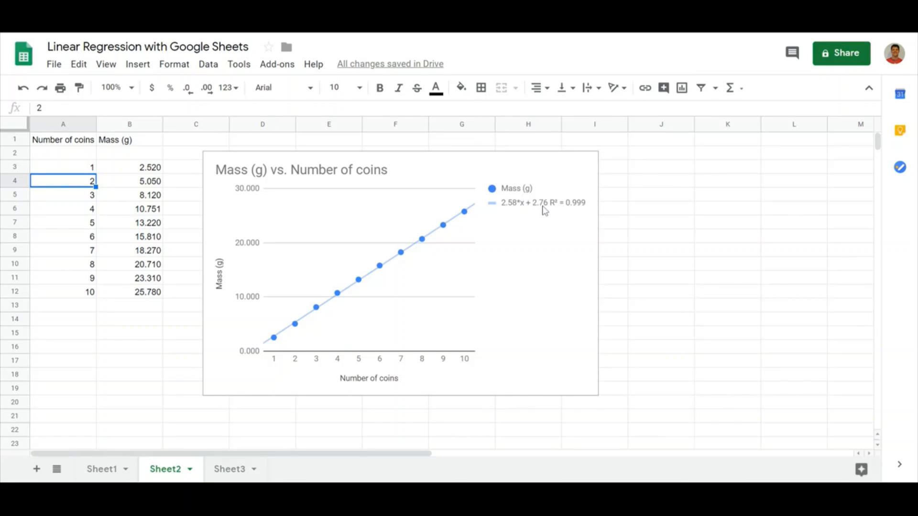
pyautogui.moveTo(543, 211)
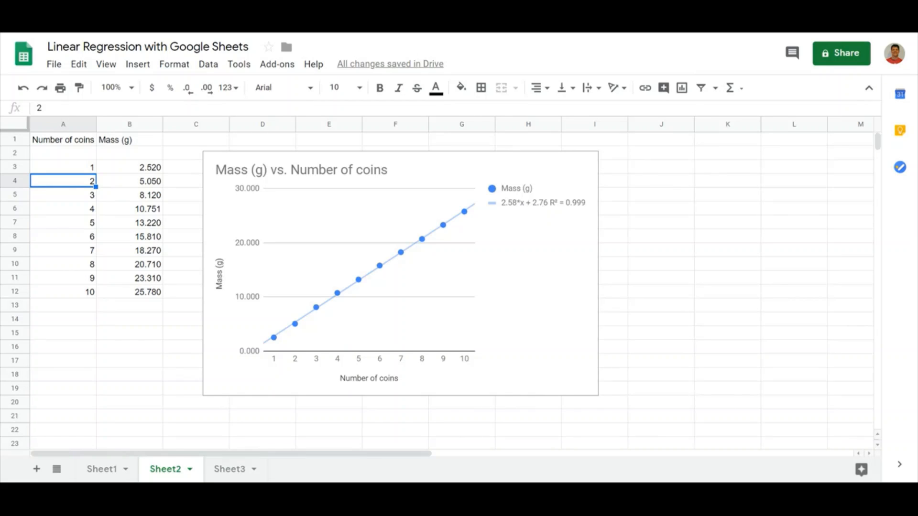
pyautogui.moveTo(247, 199)
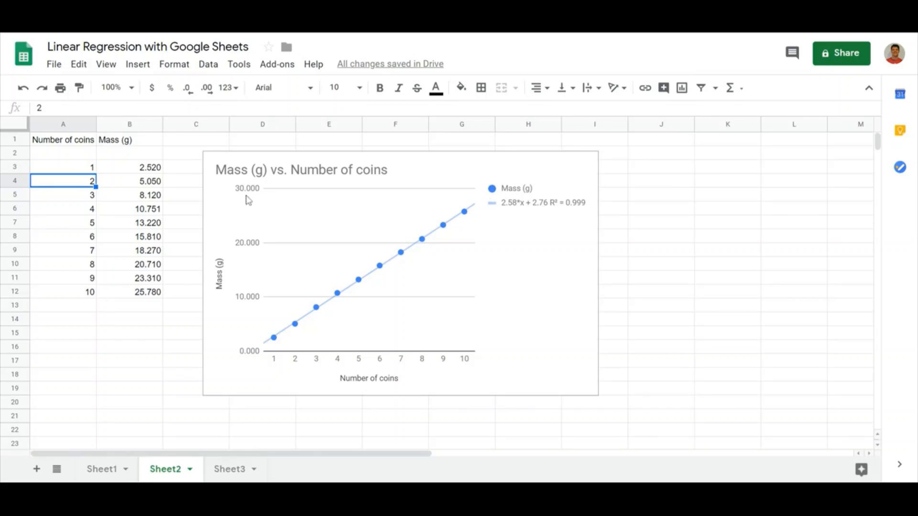
pyautogui.click(63, 153)
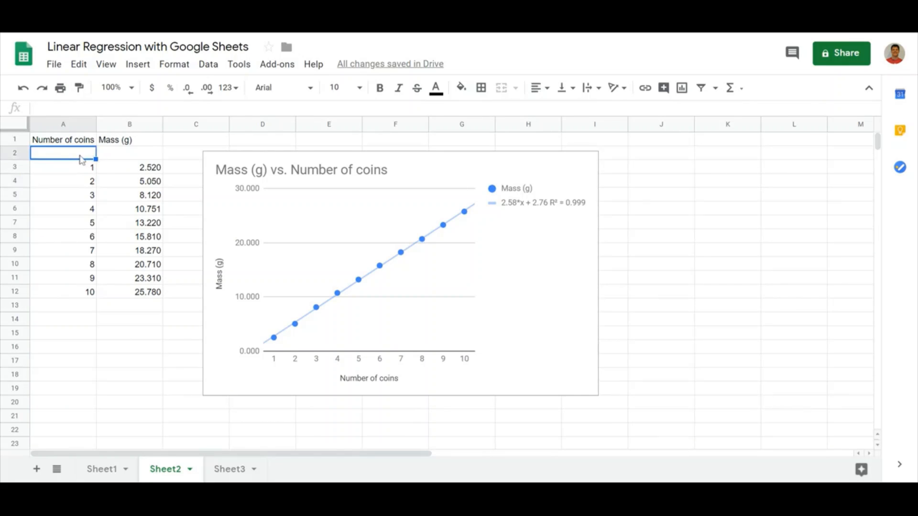
pyautogui.write('0')
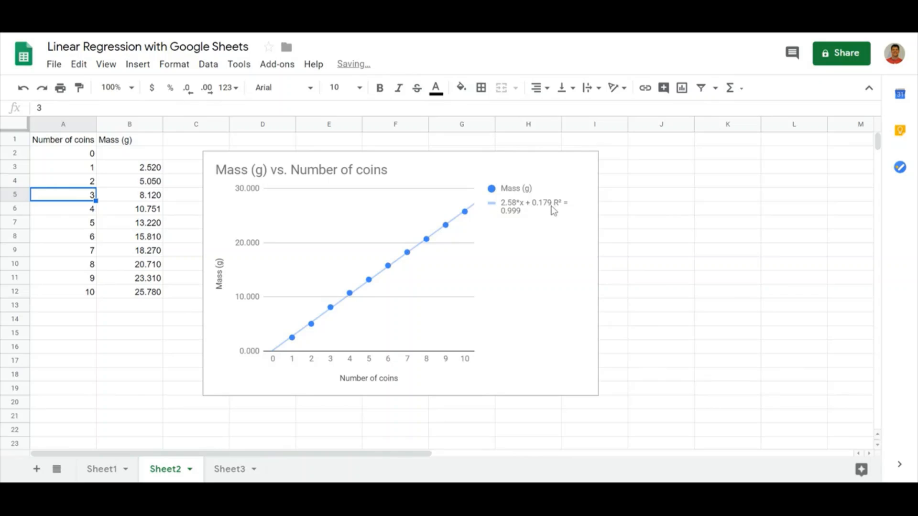
pyautogui.moveTo(589, 260)
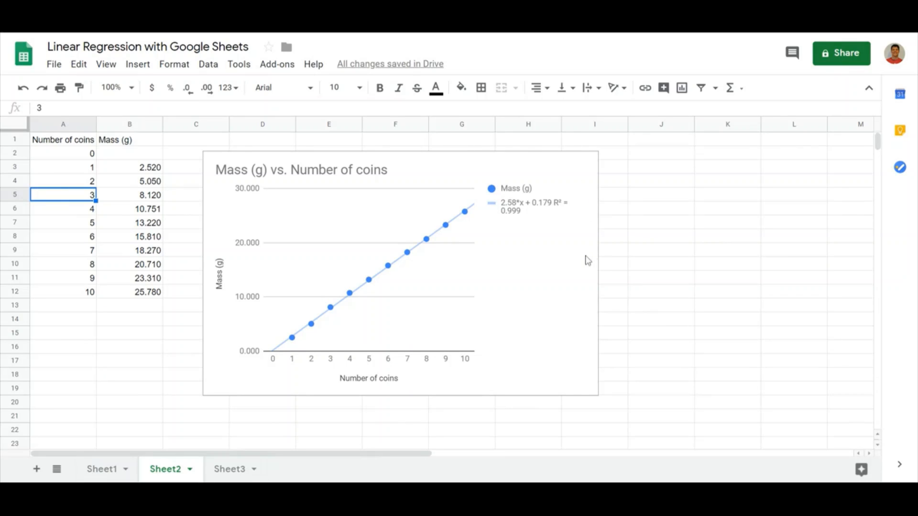
pyautogui.moveTo(544, 212)
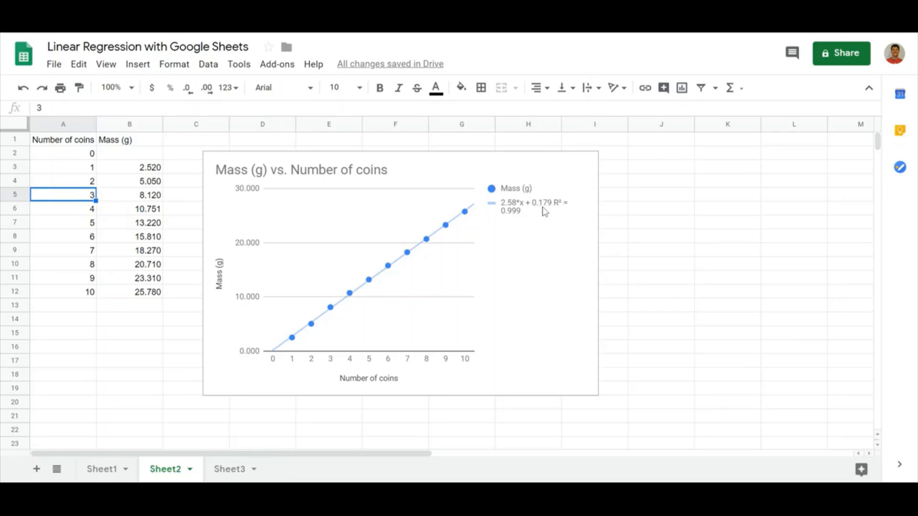
pyautogui.doubleClick(351, 264)
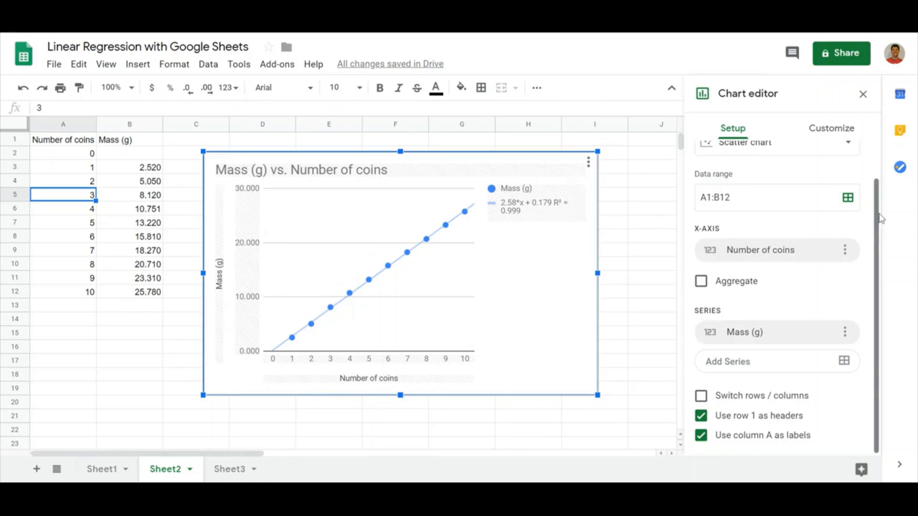
# Untick 'Treat labels as text' for the horizontal axis so it runs numerically 0 to 10.
pyautogui.scroll(3)
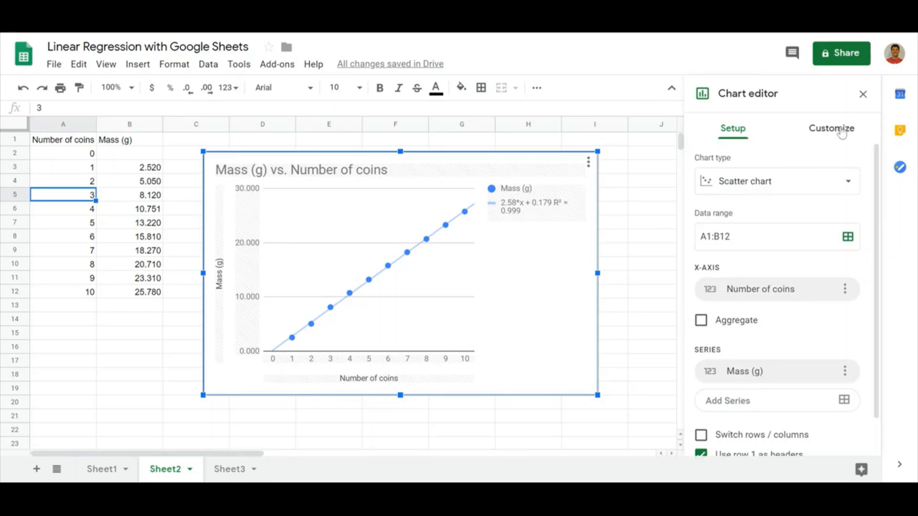
pyautogui.click(831, 129)
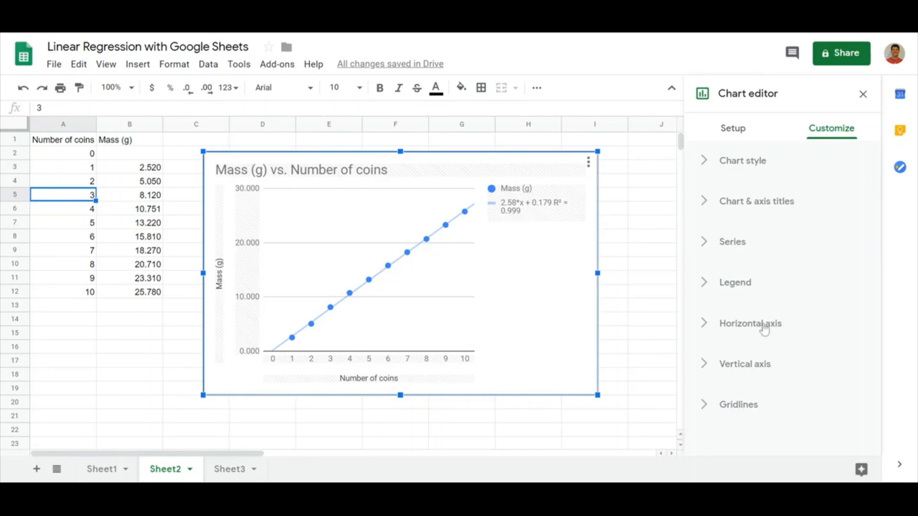
pyautogui.click(750, 324)
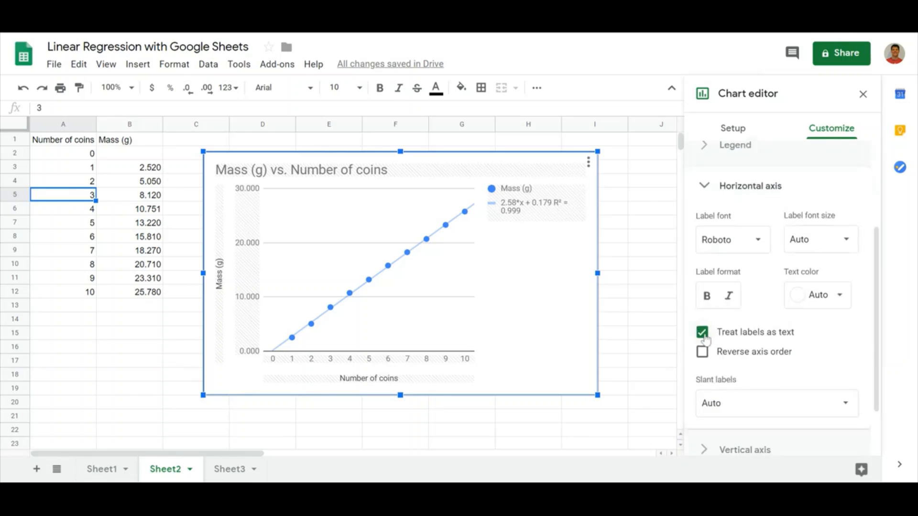
pyautogui.click(703, 332)
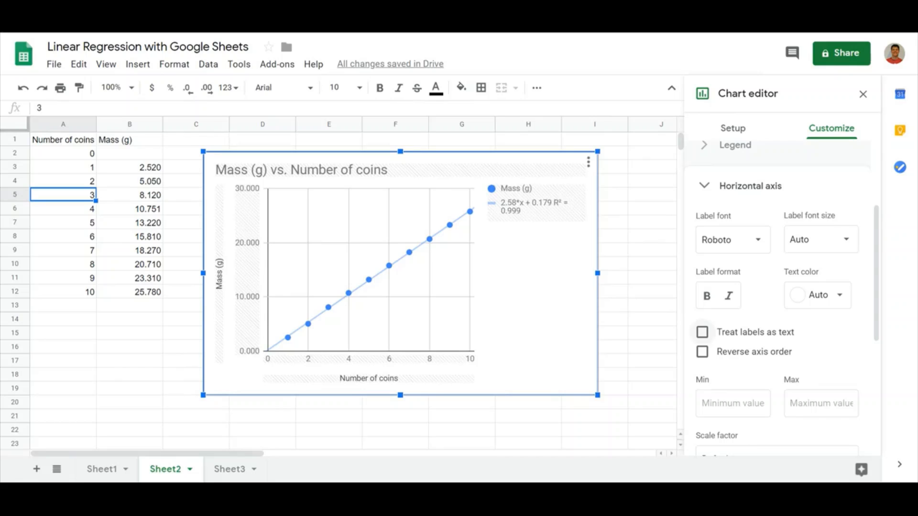
pyautogui.moveTo(575, 225)
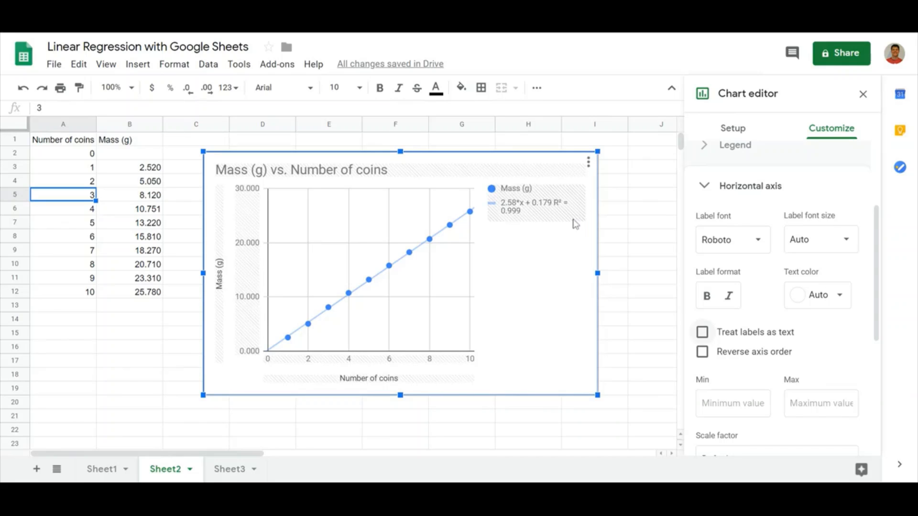
pyautogui.moveTo(547, 212)
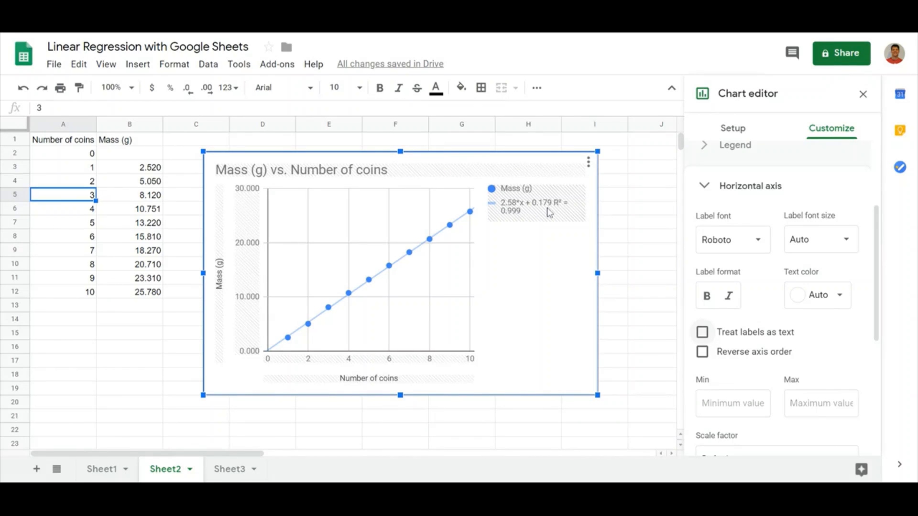